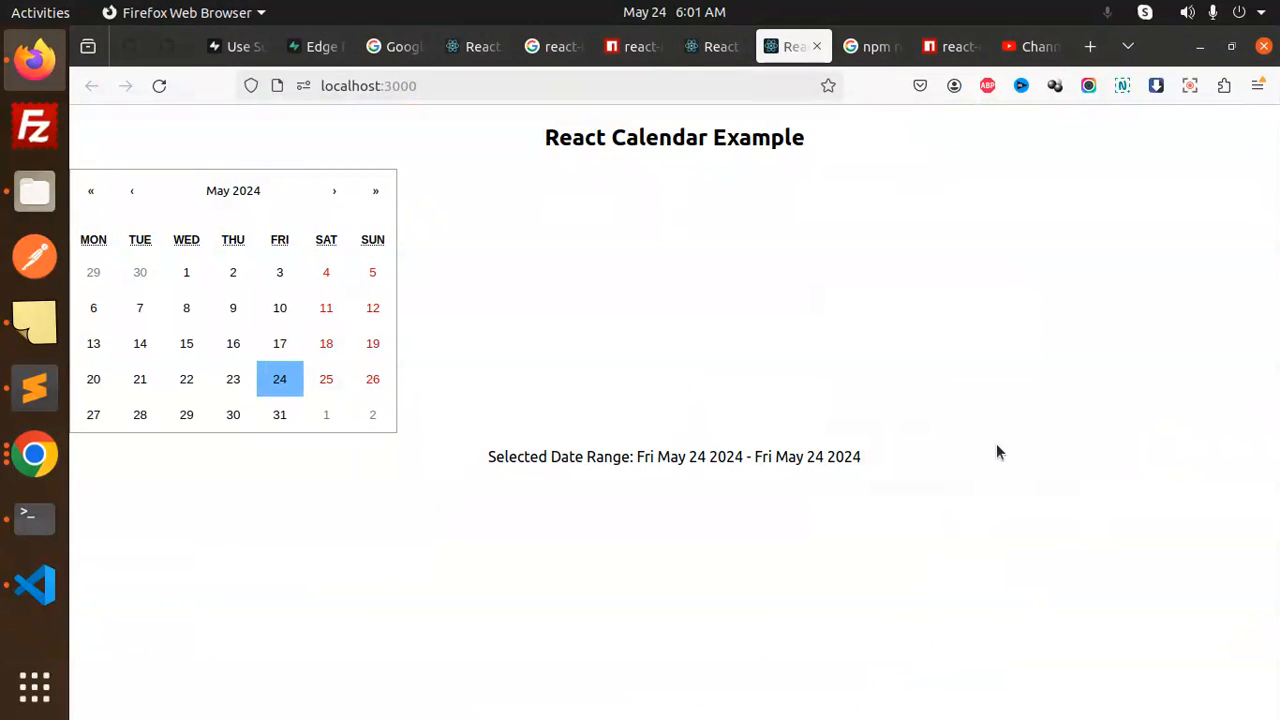
{"action": "mouse_move", "coordinate": [704, 240]}
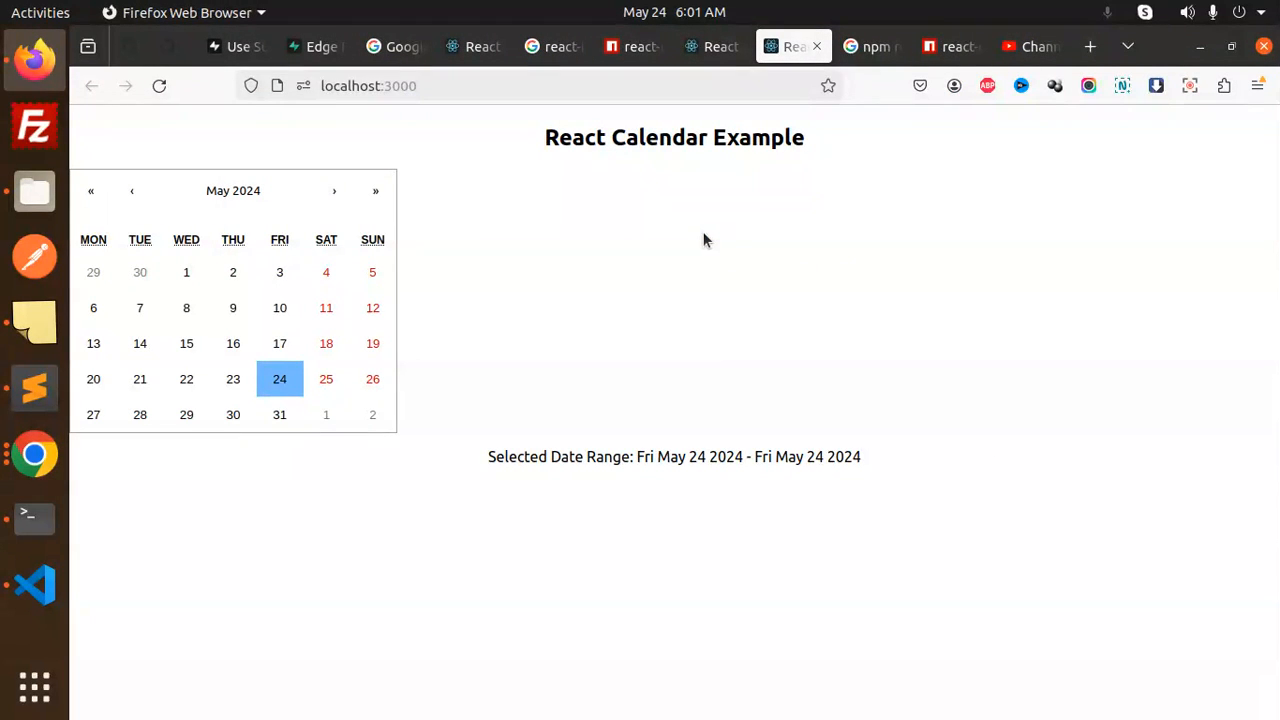
{"action": "mouse_move", "coordinate": [536, 180]}
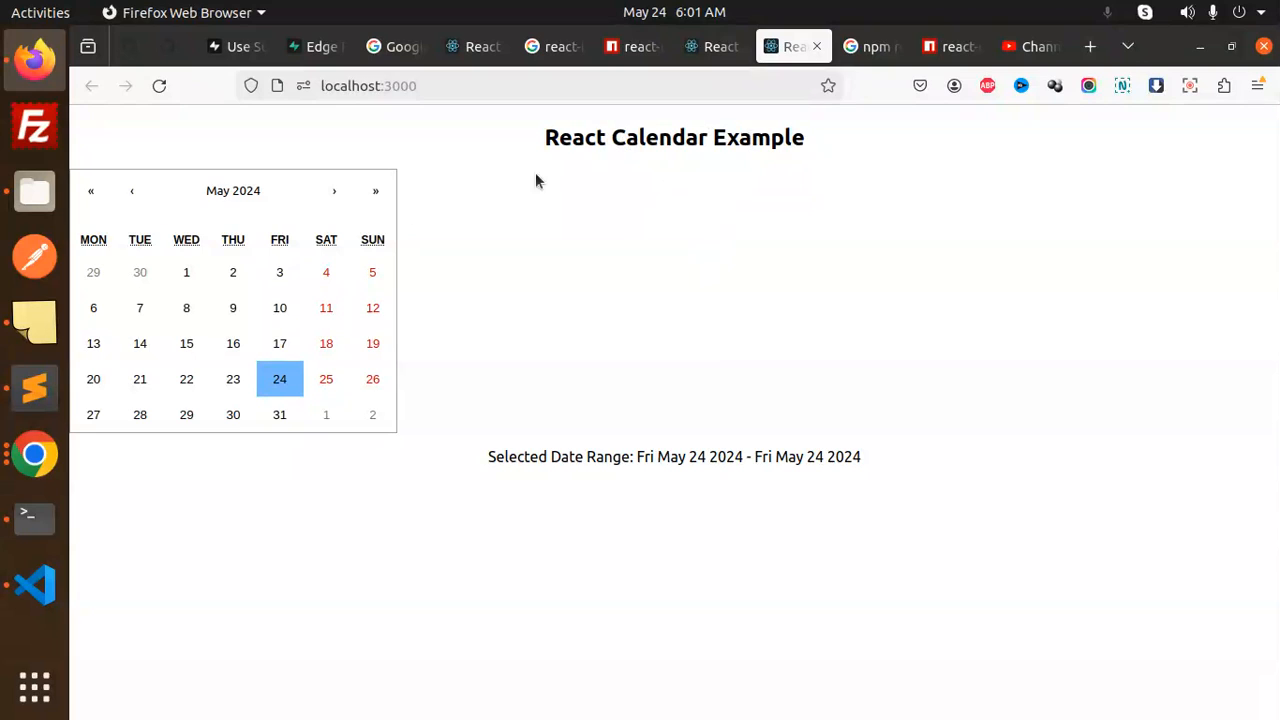
{"action": "mouse_move", "coordinate": [670, 316]}
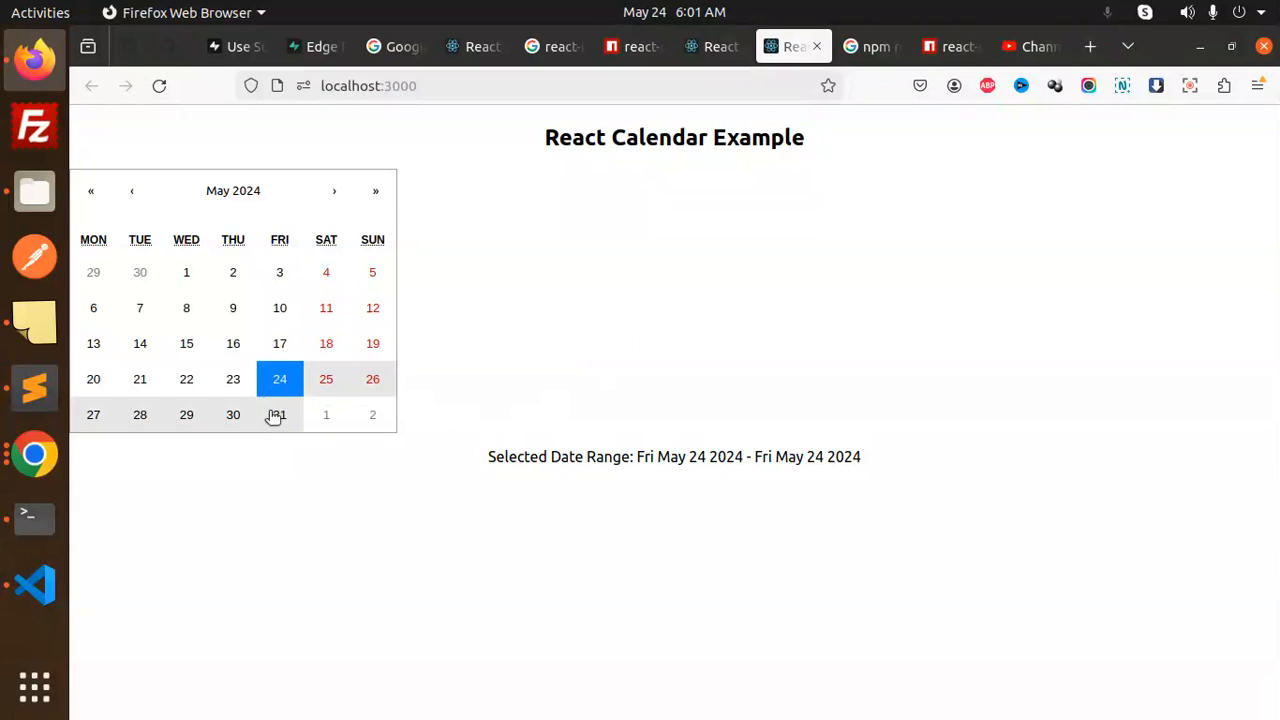
End the May range on the 31st, go back to April and start a new range at April 26.
{"action": "left_click", "coordinate": [280, 414]}
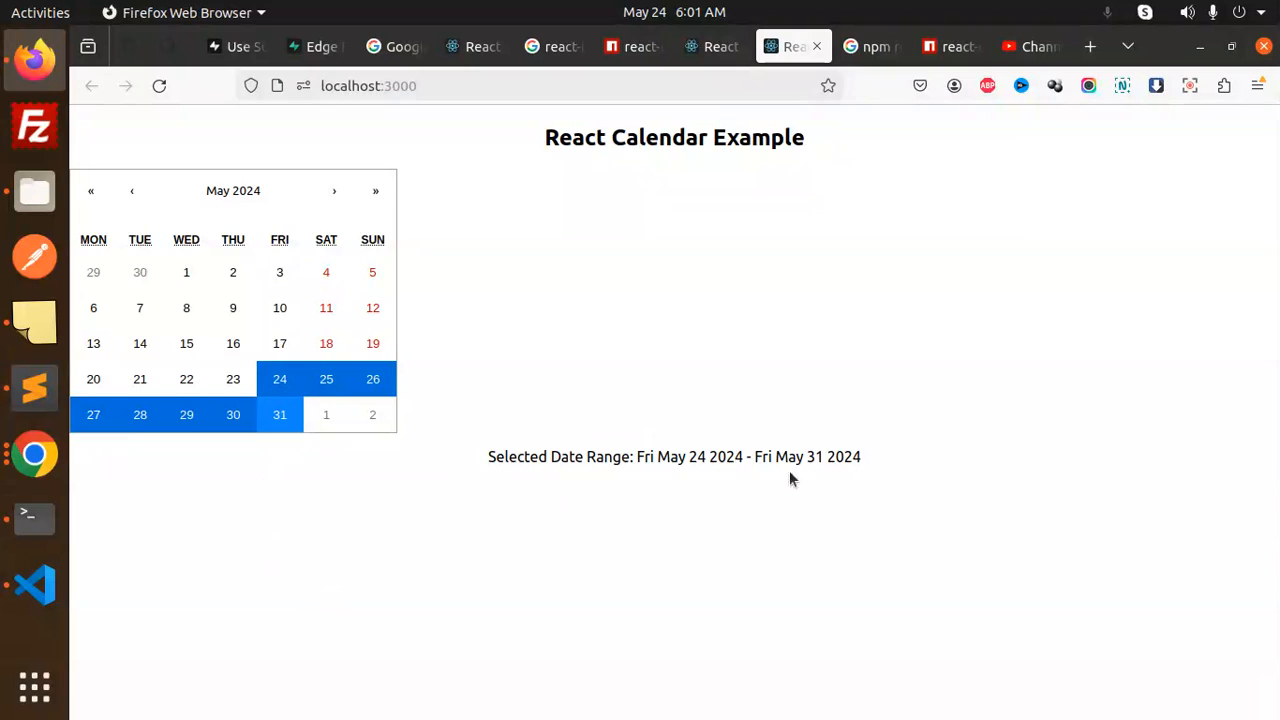
{"action": "mouse_move", "coordinate": [730, 474]}
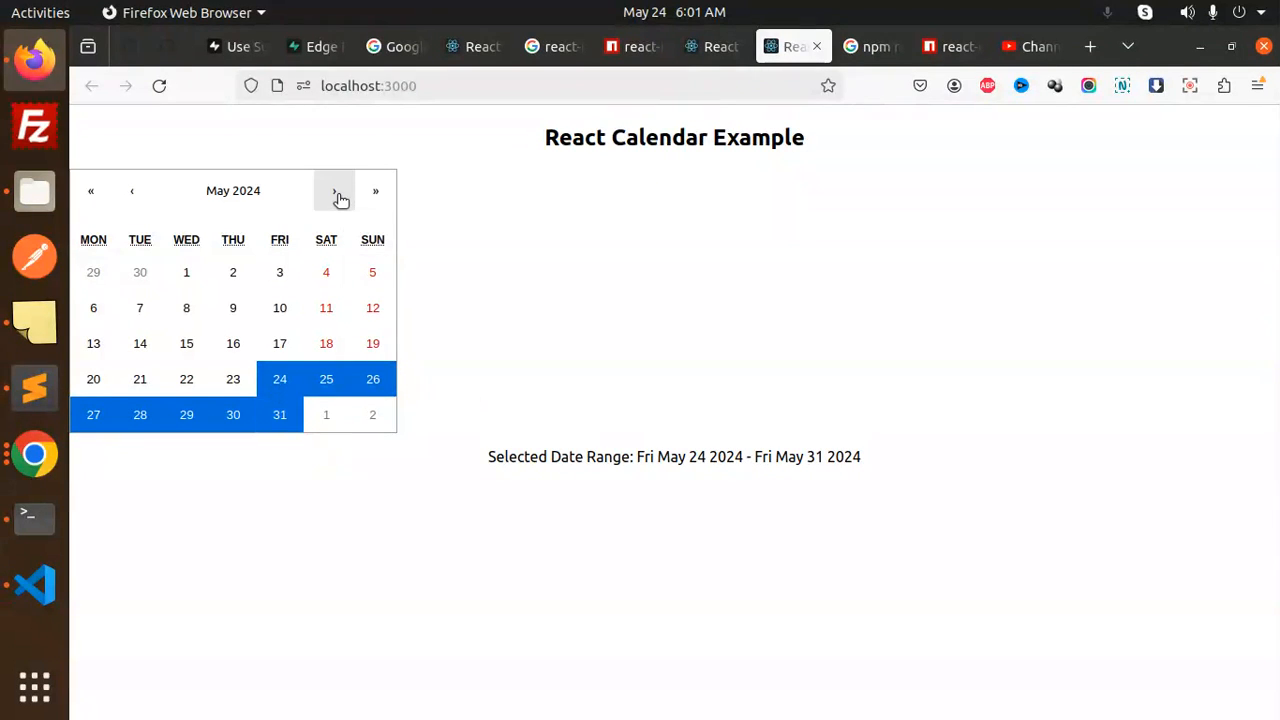
{"action": "left_click", "coordinate": [334, 190]}
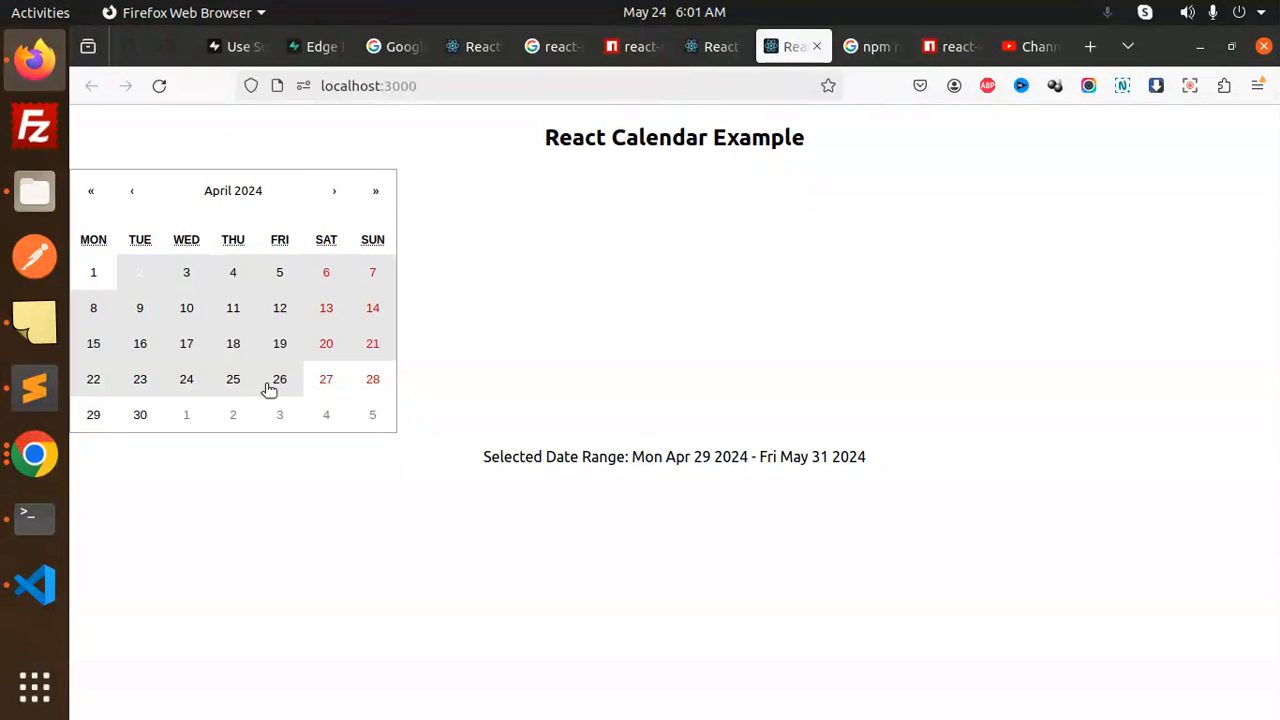
{"action": "left_click", "coordinate": [280, 378]}
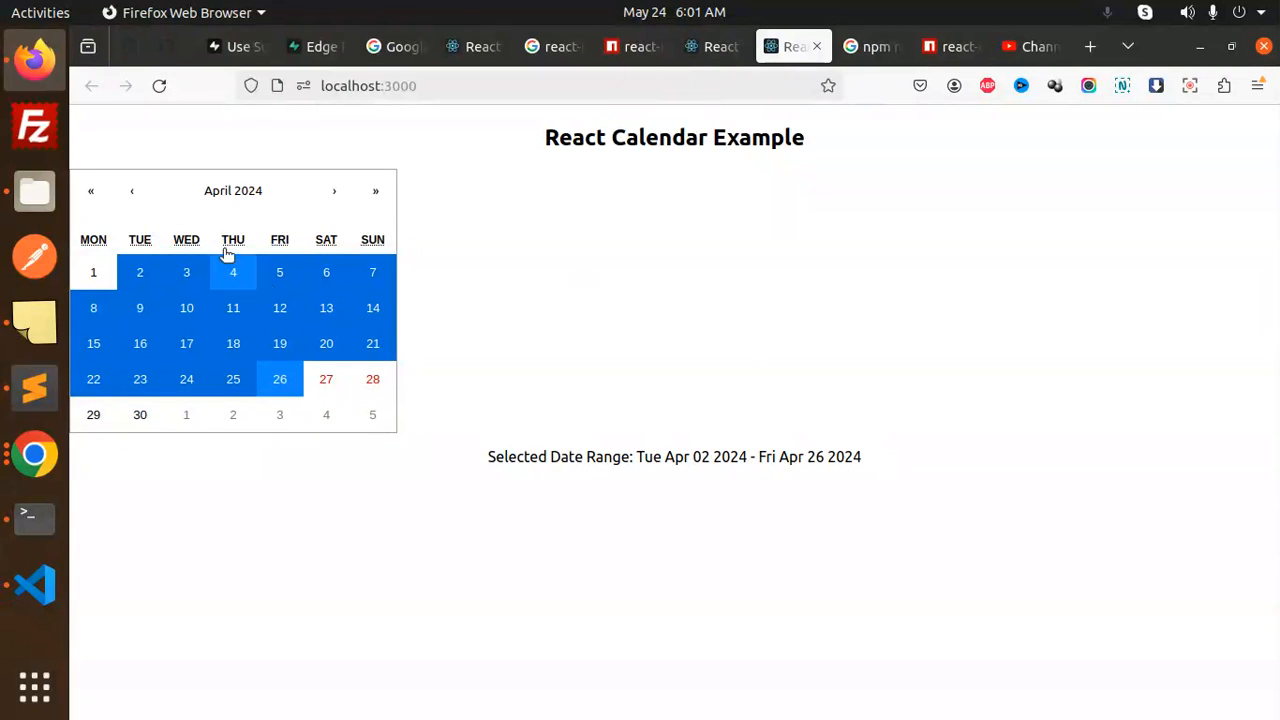
{"action": "mouse_move", "coordinate": [500, 414]}
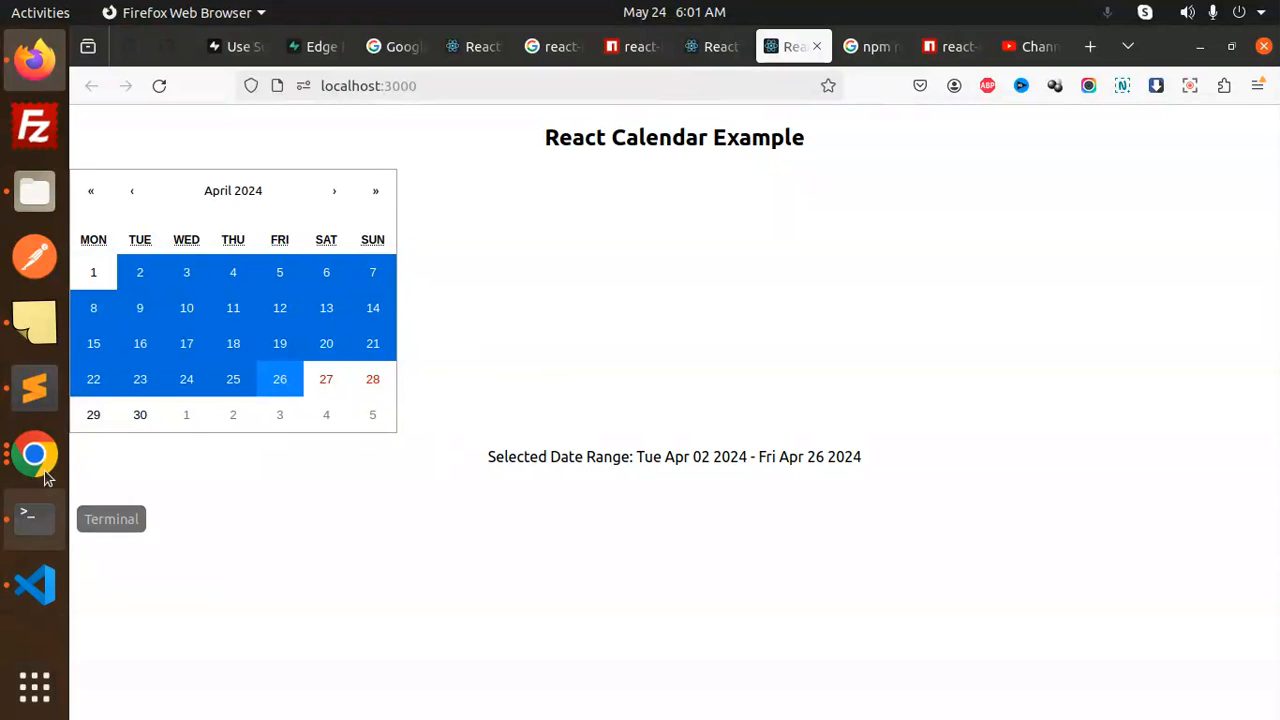
Switch to VS Code and bring up CalendarComponent.js with its dateRange state and onChange handler.
{"action": "left_click", "coordinate": [34, 584]}
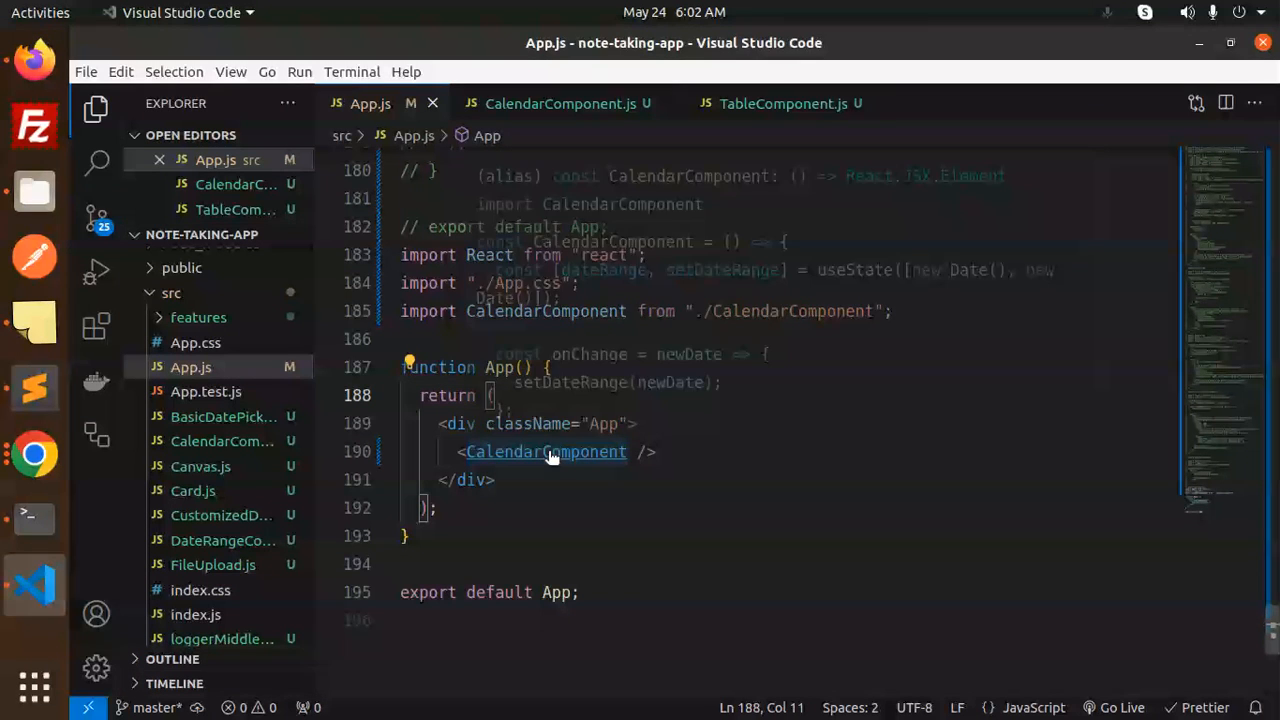
{"action": "left_click", "coordinate": [556, 104]}
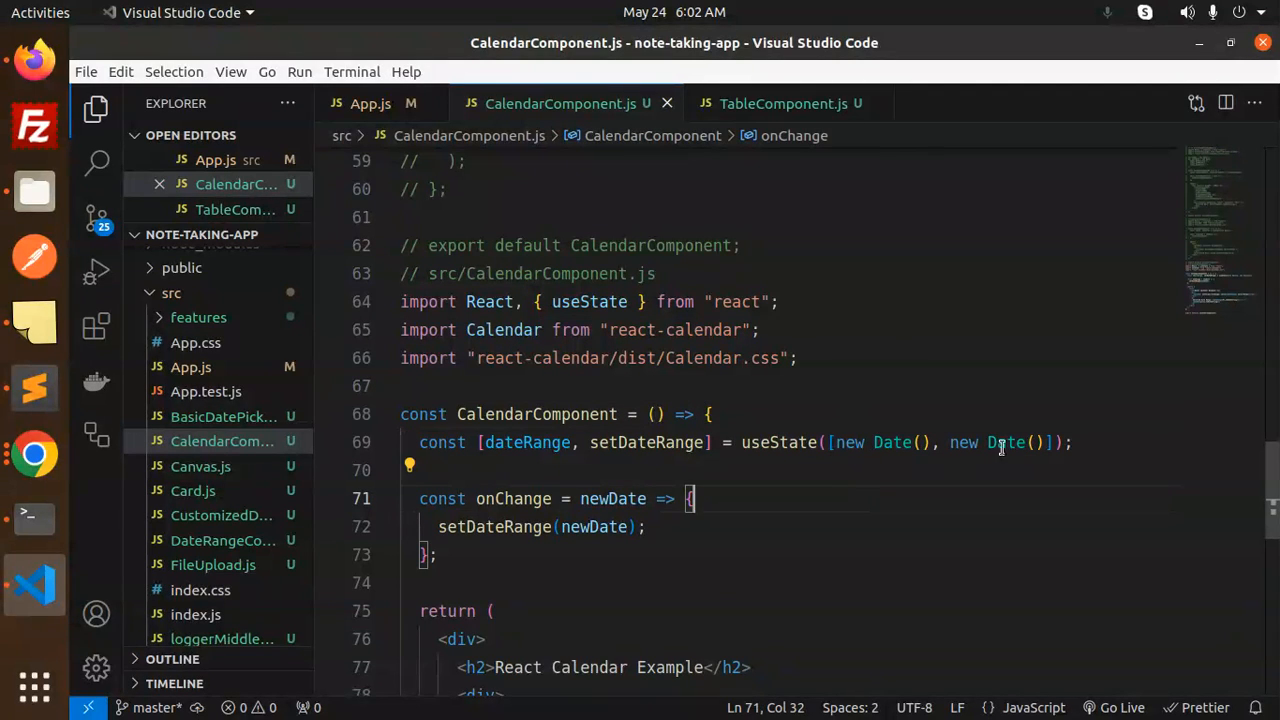
Scroll to the Calendar JSX and highlight its selectRange={true} prop.
{"action": "scroll", "scroll_direction": "down", "scroll_amount": 3}
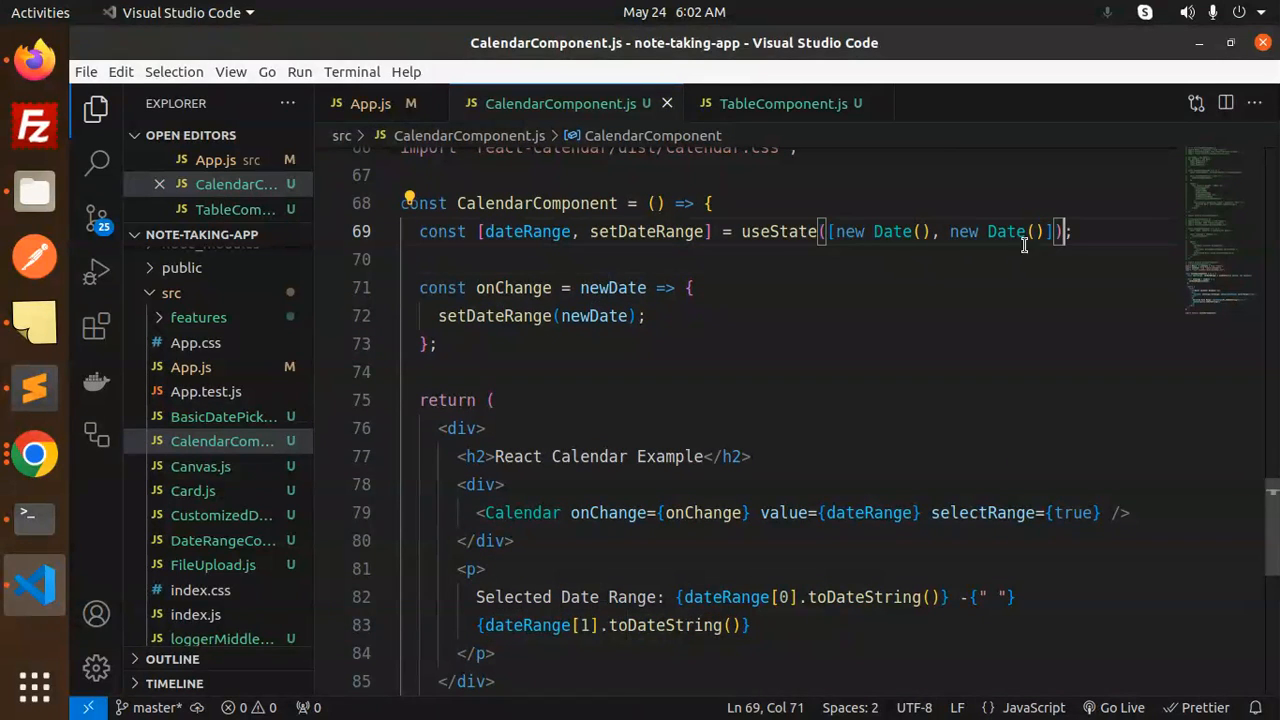
{"action": "double_click", "coordinate": [494, 316]}
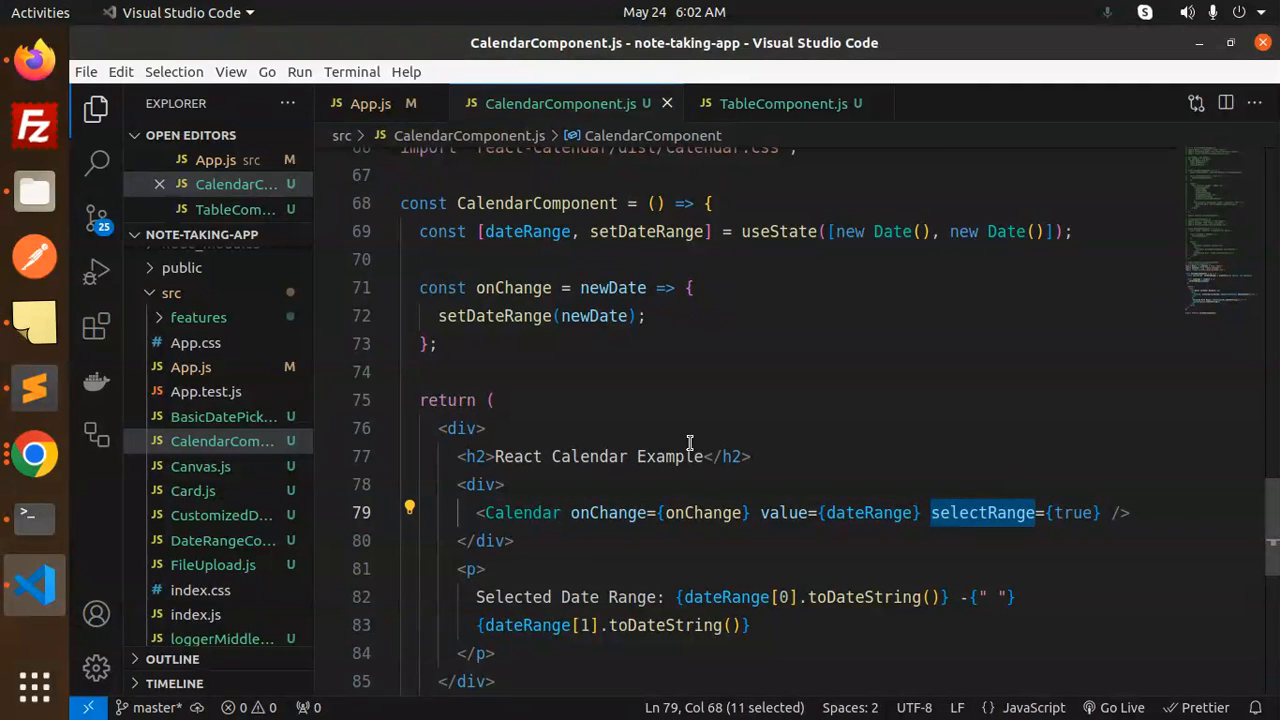
{"action": "mouse_move", "coordinate": [1008, 494]}
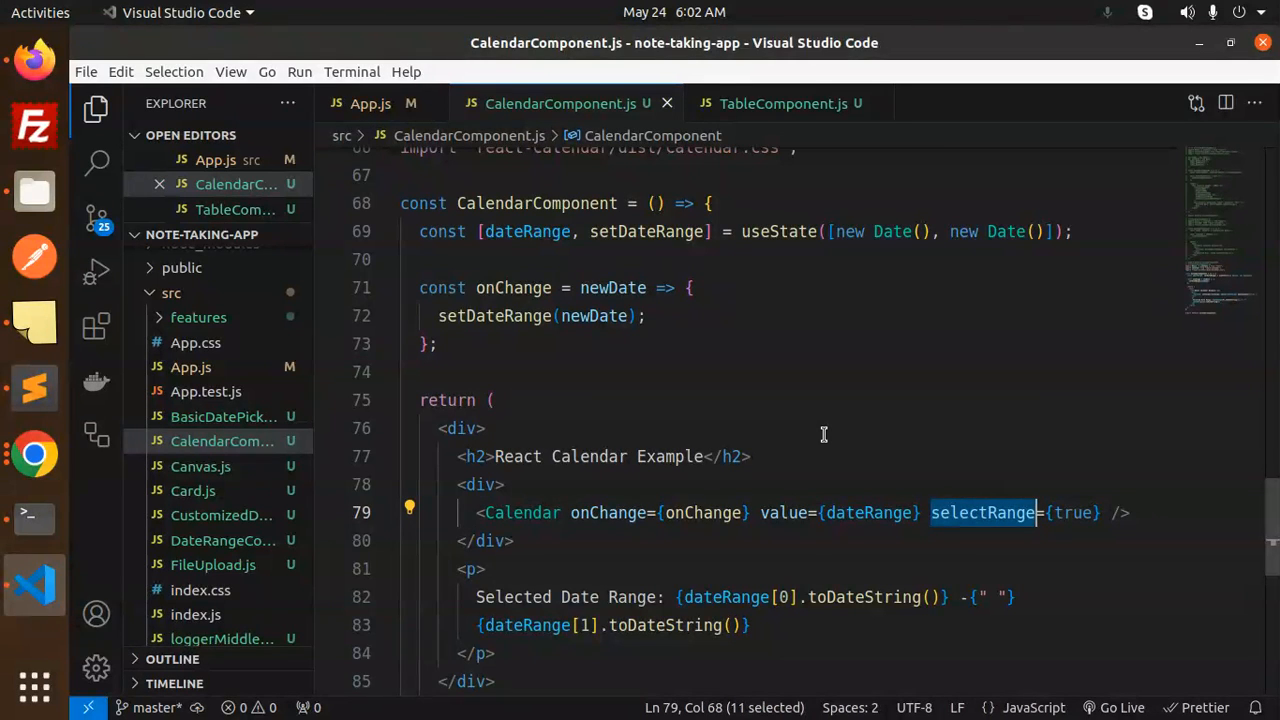
{"action": "mouse_move", "coordinate": [820, 544]}
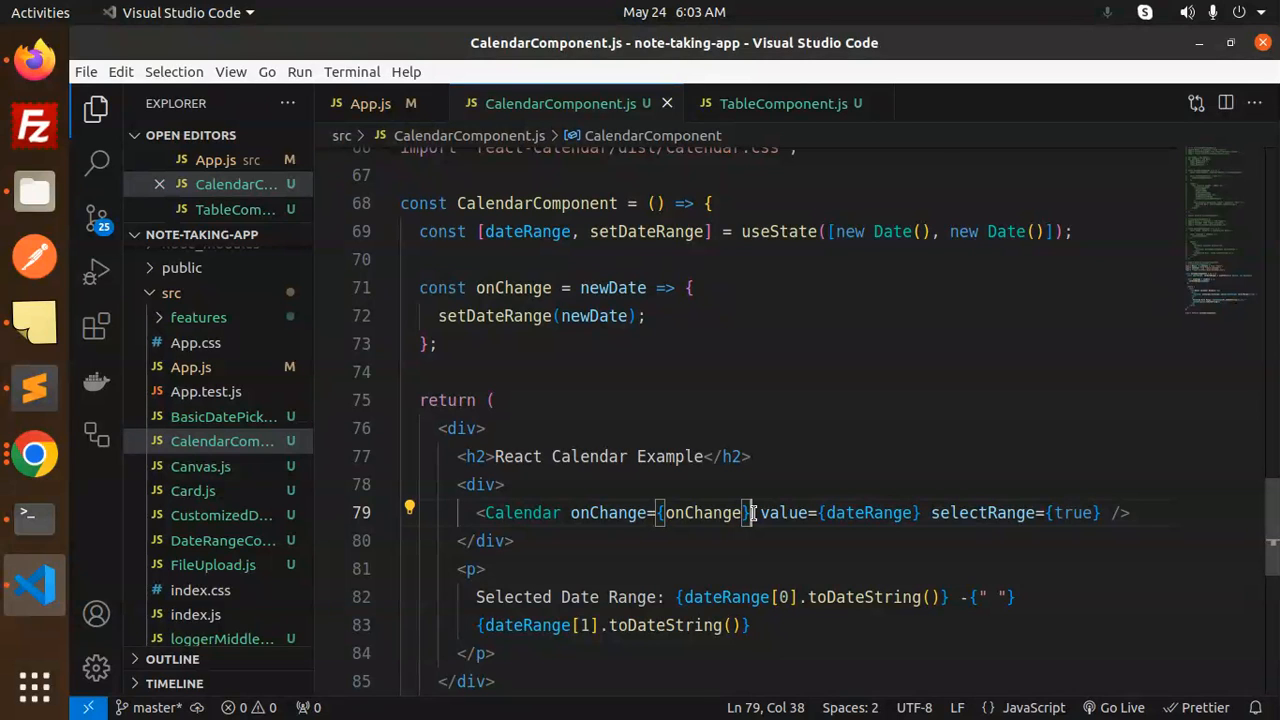
{"action": "left_click", "coordinate": [504, 484]}
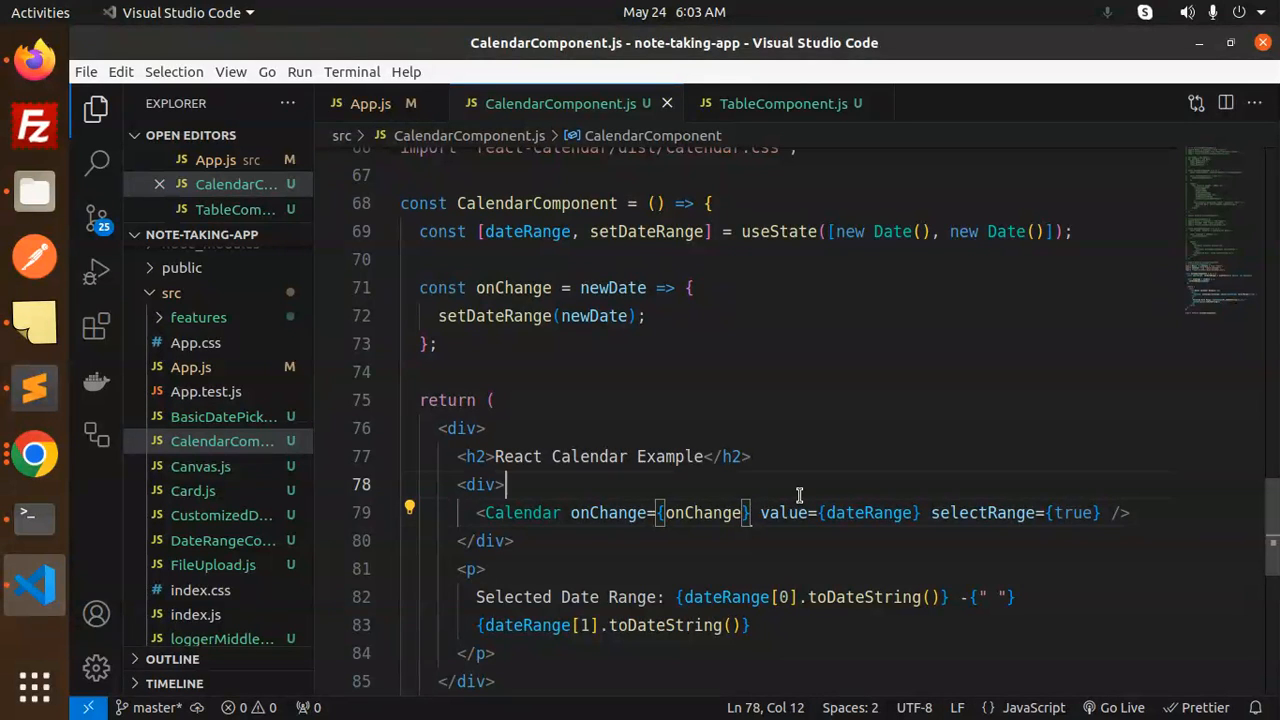